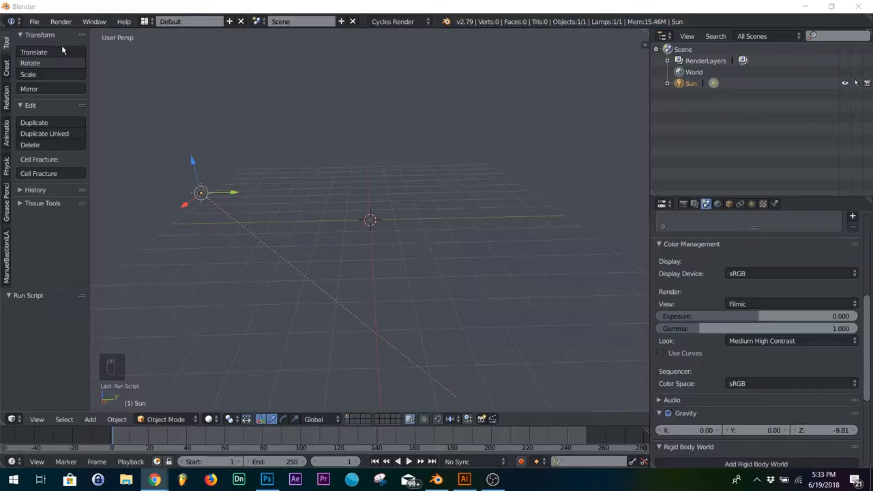
Enable the Tissue add-on from the Add-ons section of User Preferences.
click(33, 22)
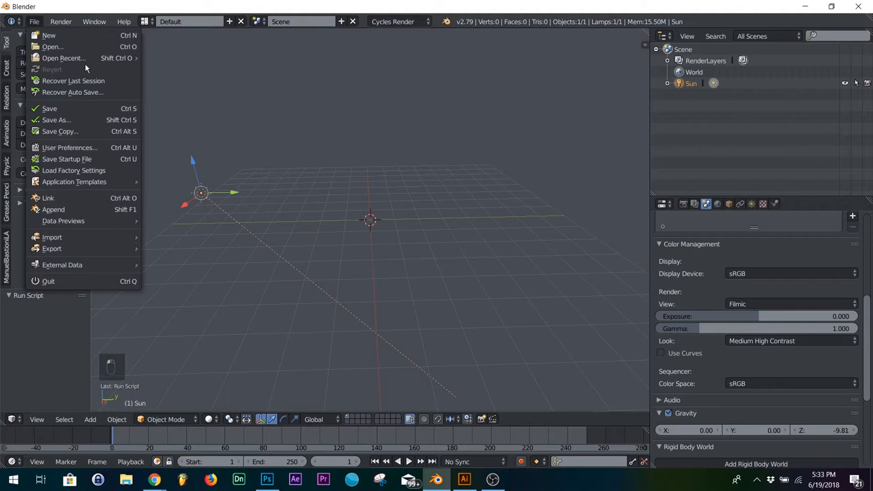
click(69, 147)
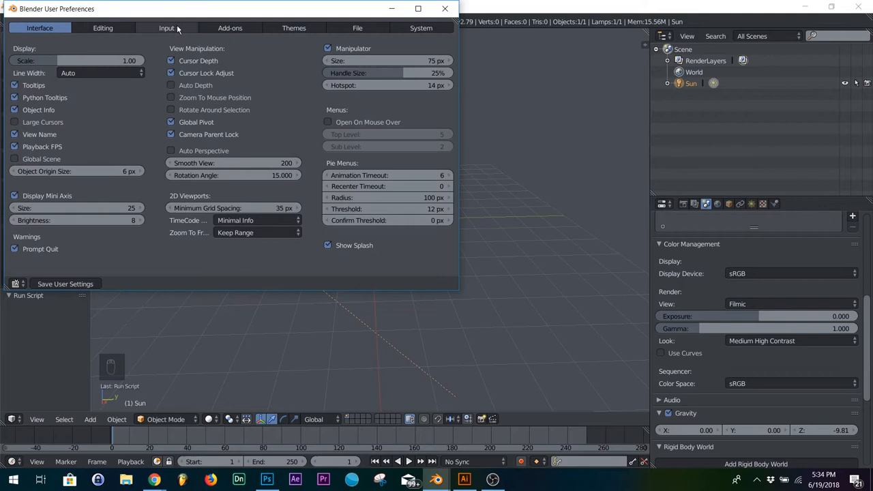
click(226, 28)
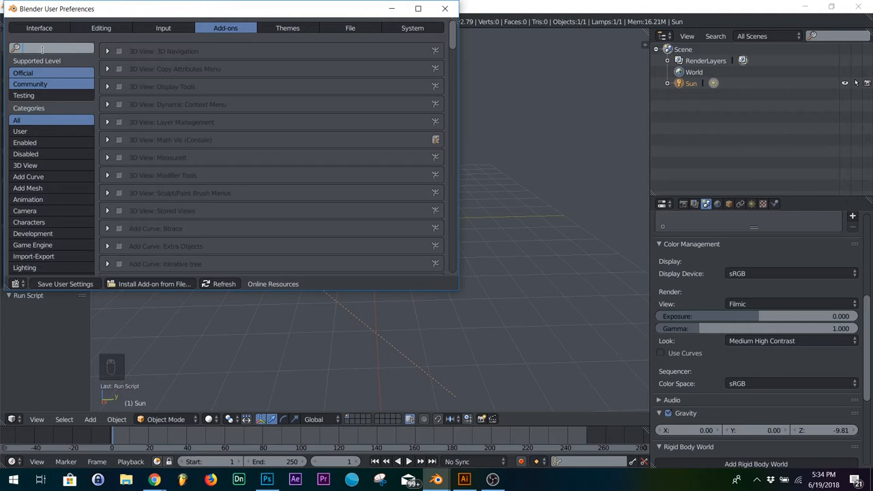
click(445, 9)
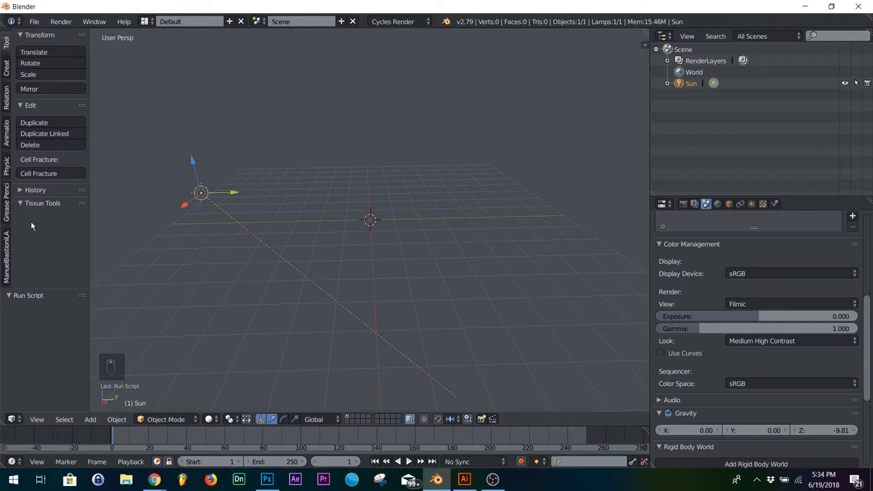
Add an icosphere at the scene centre and expand the Tissue Tools panel.
key(shift+a)
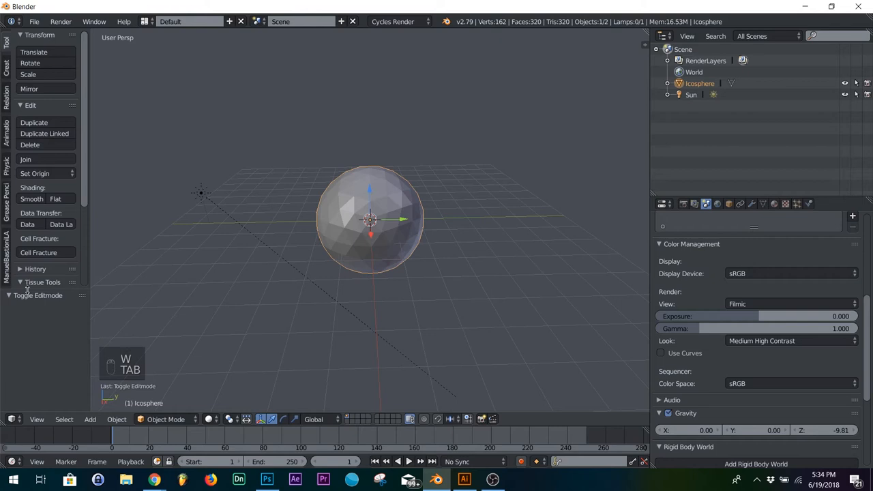
scroll(down, 3)
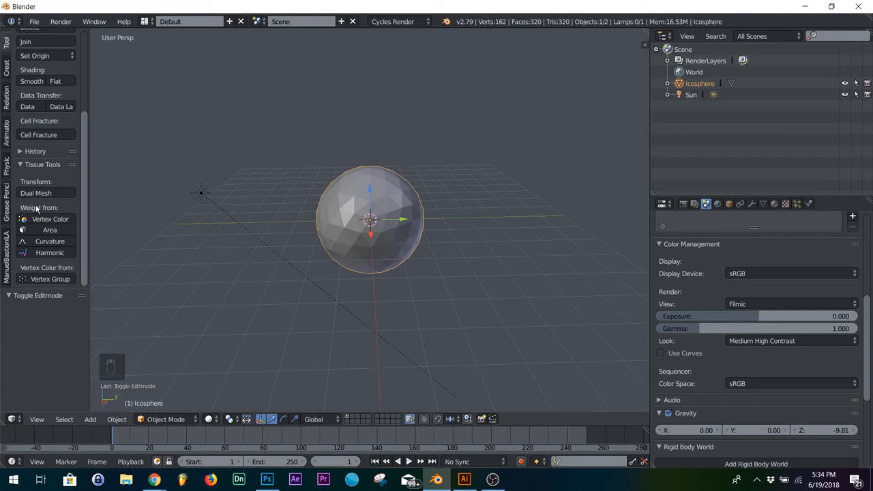
Turn the icosphere into a finely subdivided, randomized blob with Shade Smooth applied.
click(35, 194)
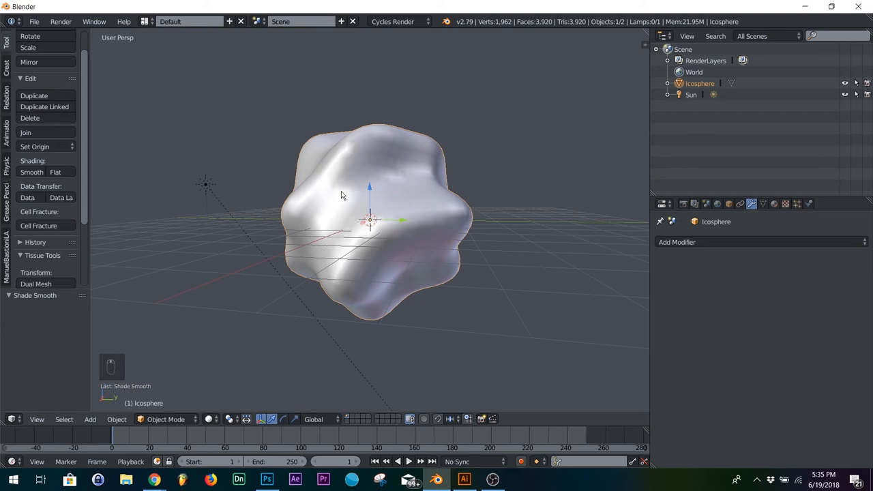
Apply Dual Mesh and view the resulting ~3,900-vertex hexagonal surface in Edit Mode.
key(tab)
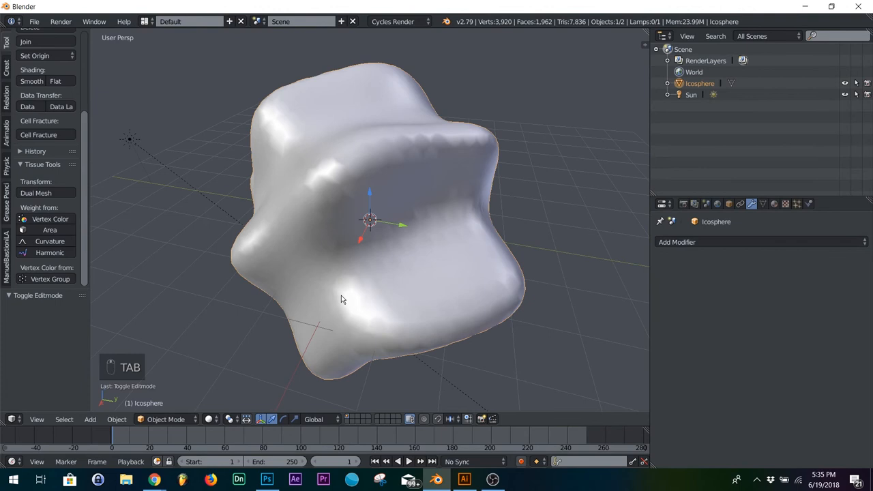
key(Tab)
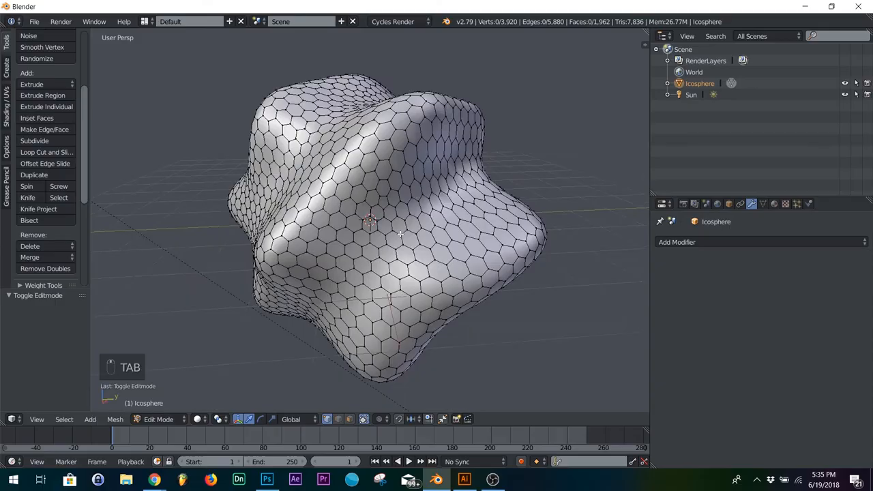